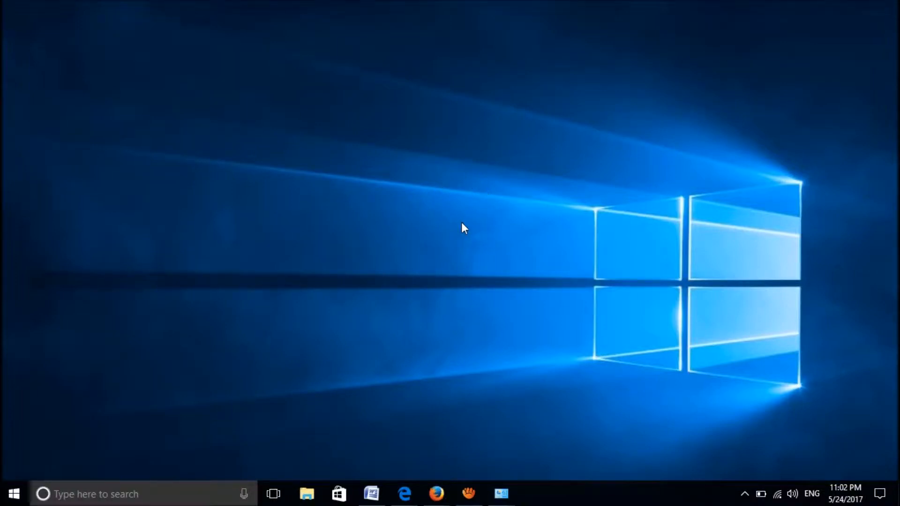
pyautogui.moveTo(304, 287)
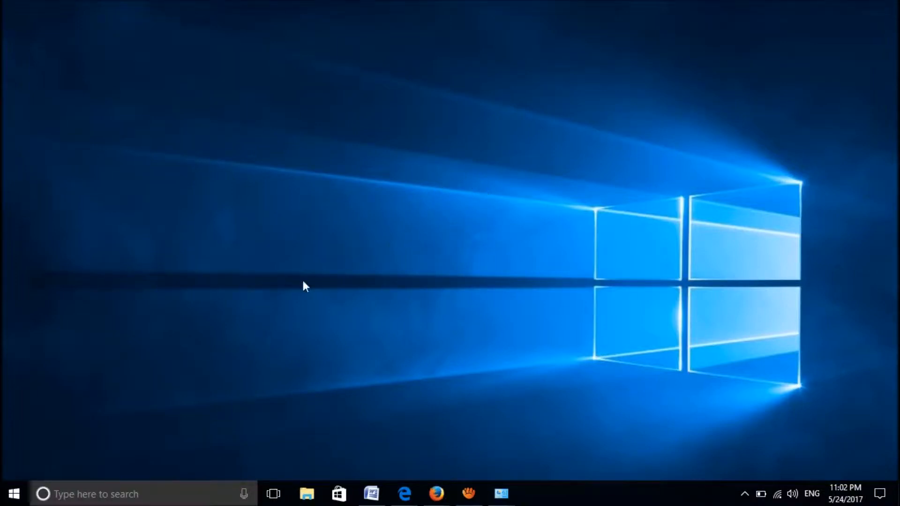
# Right-click Start to show the Power User menu of system tools
pyautogui.rightClick(14, 494)
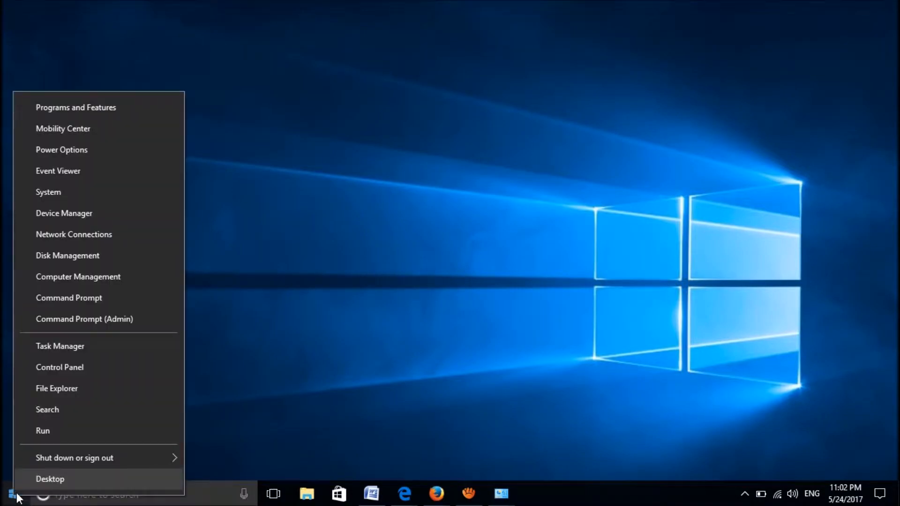
pyautogui.moveTo(43, 430)
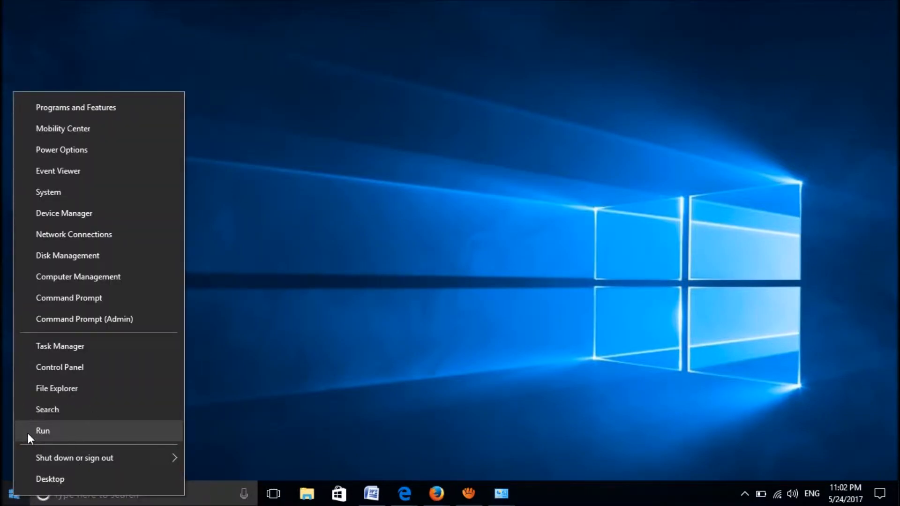
# Run netplwiz from the Run dialog to open User Accounts
pyautogui.click(42, 430)
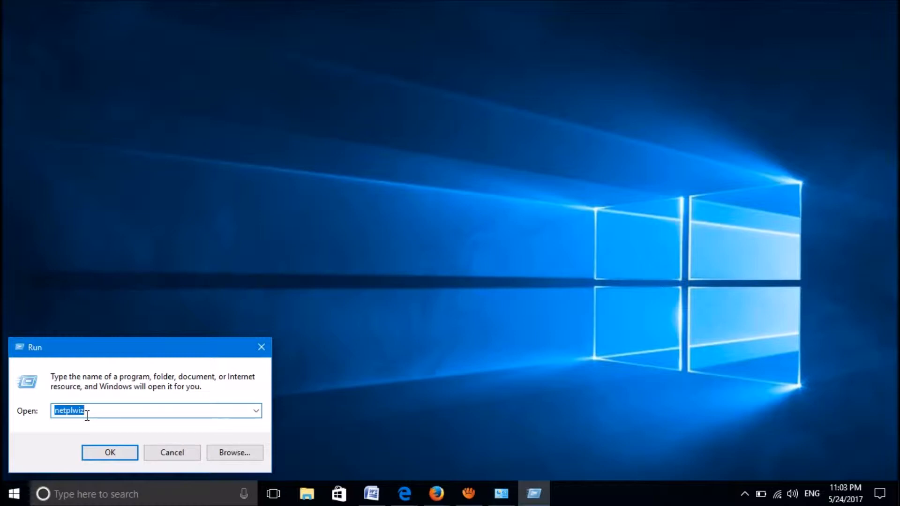
pyautogui.write('ne')
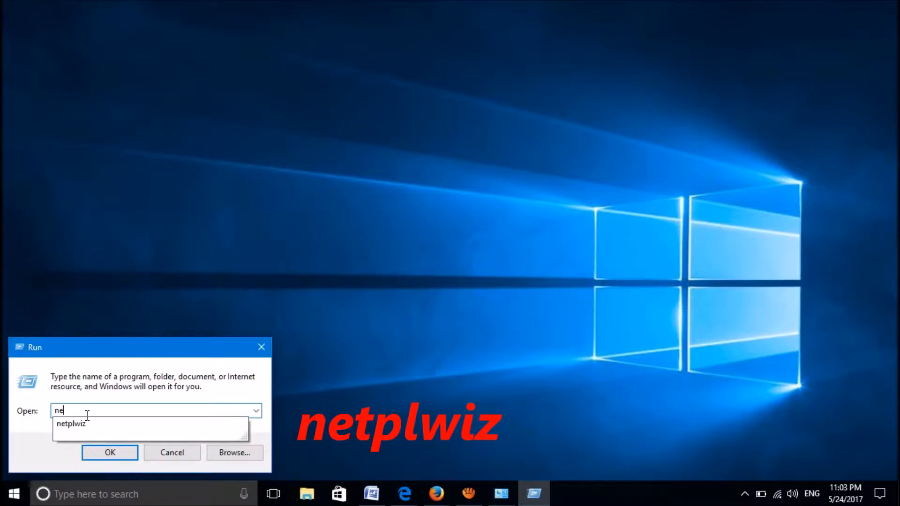
pyautogui.write('tplwiz')
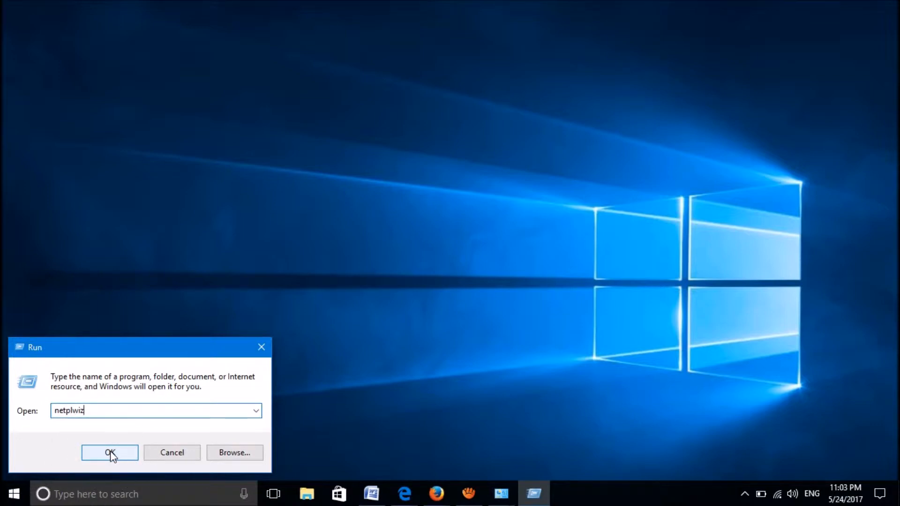
pyautogui.click(110, 453)
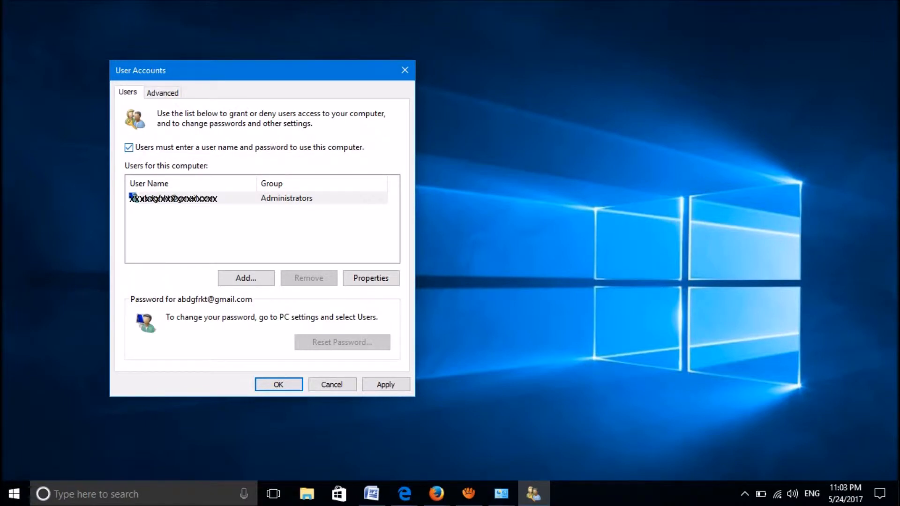
# Uncheck 'Users must enter a user name and password to use this computer'
pyautogui.click(129, 147)
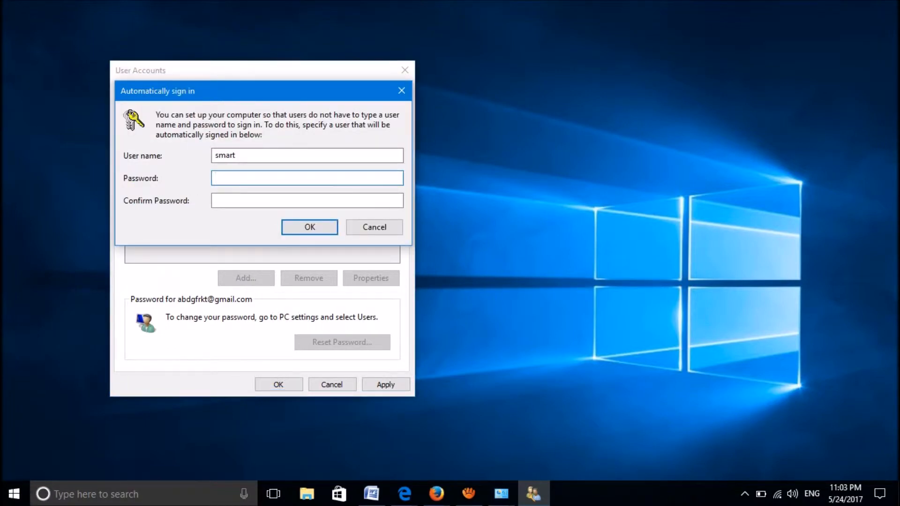
# Enter and confirm the account password in the automatic sign-in dialog
pyautogui.click(306, 178)
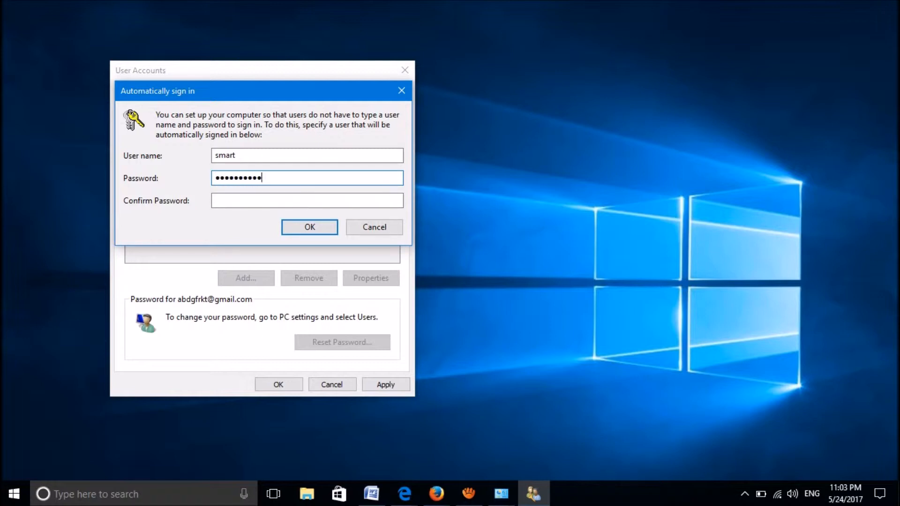
pyautogui.write('••')
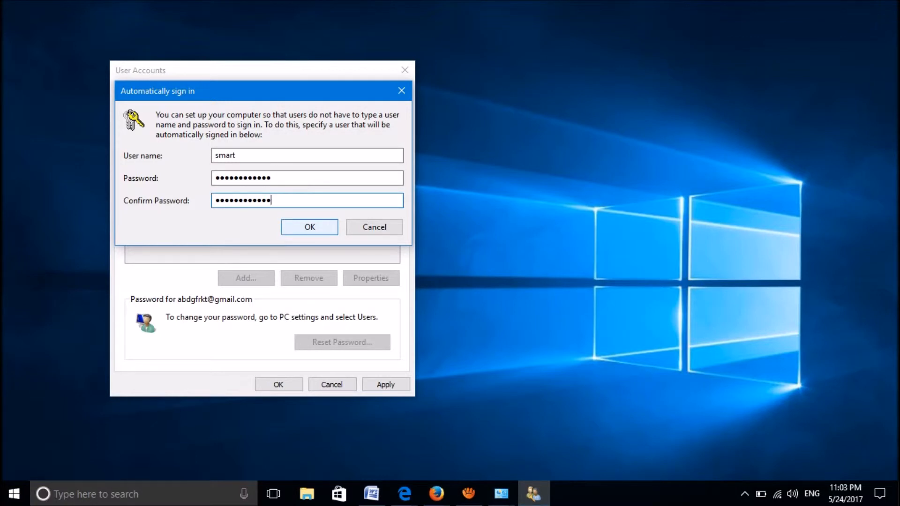
pyautogui.click(309, 227)
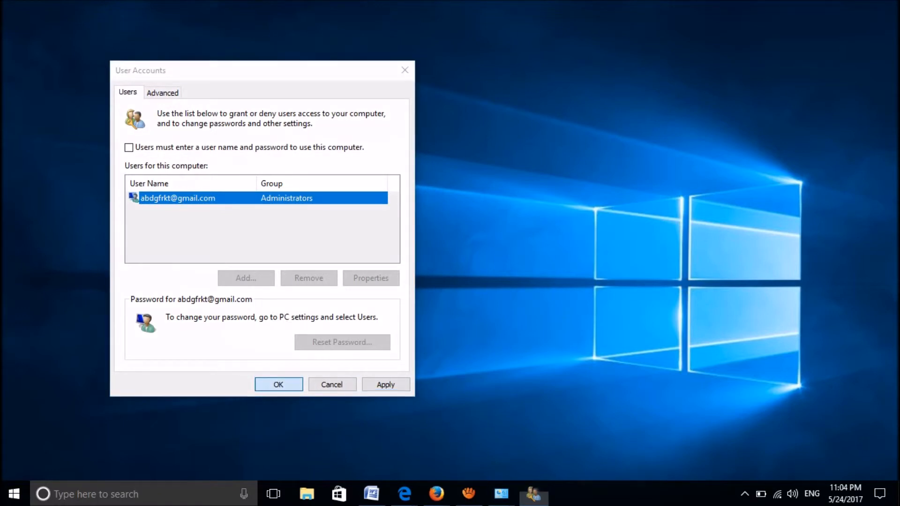
# Confirm User Accounts with OK, then choose restart from the power options
pyautogui.click(278, 385)
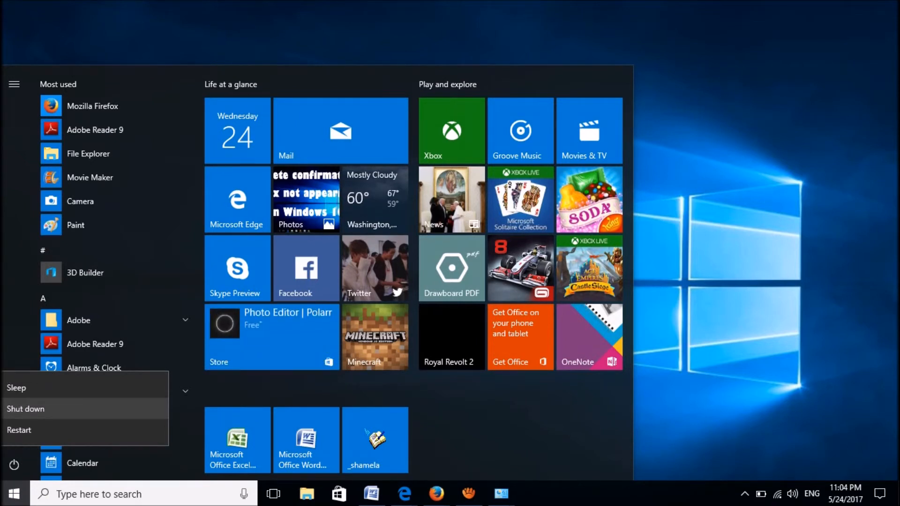
pyautogui.click(439, 268)
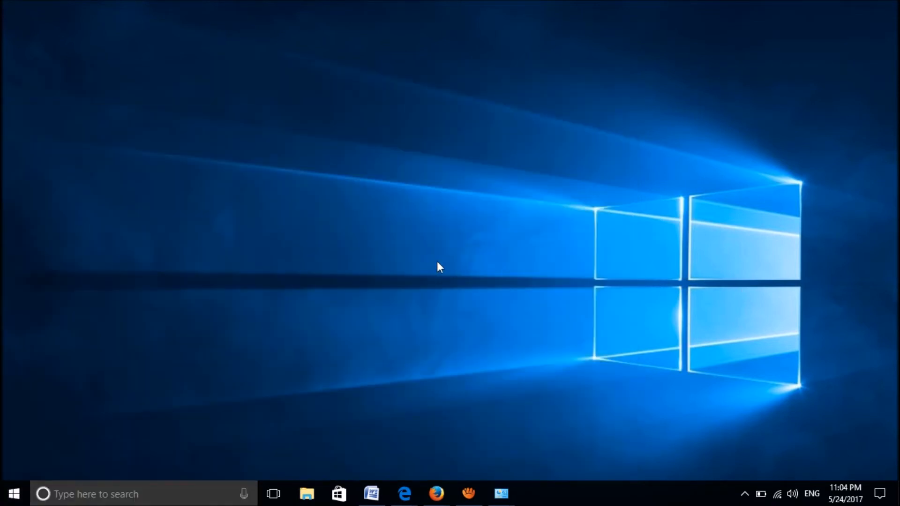